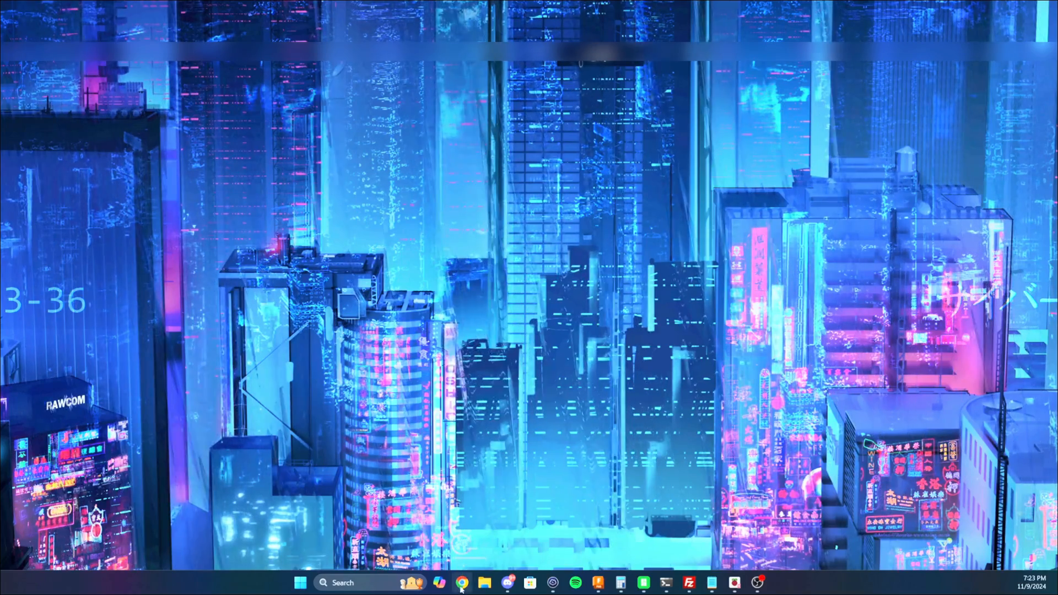
# Scroll the Bjorn GitHub README to the Prerequisites and quick-install script section
pyautogui.click(462, 582)
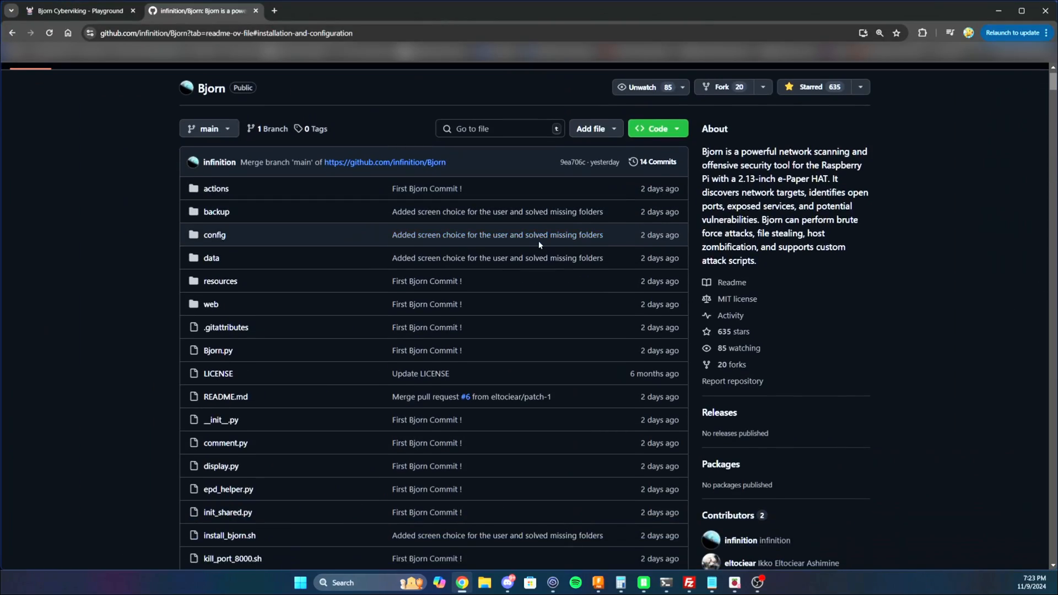
pyautogui.scroll(3)
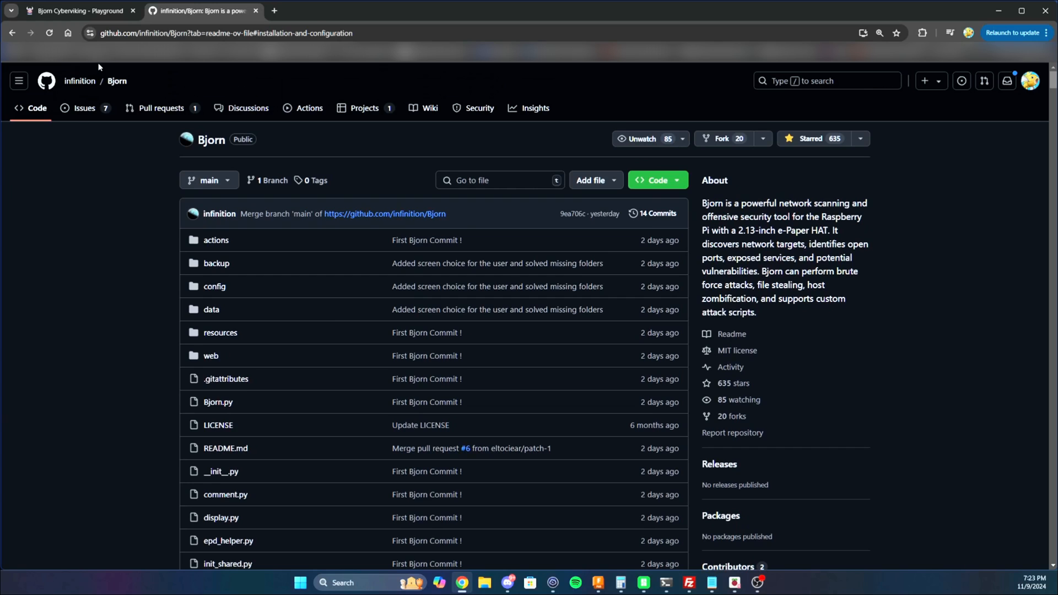
pyautogui.scroll(-3)
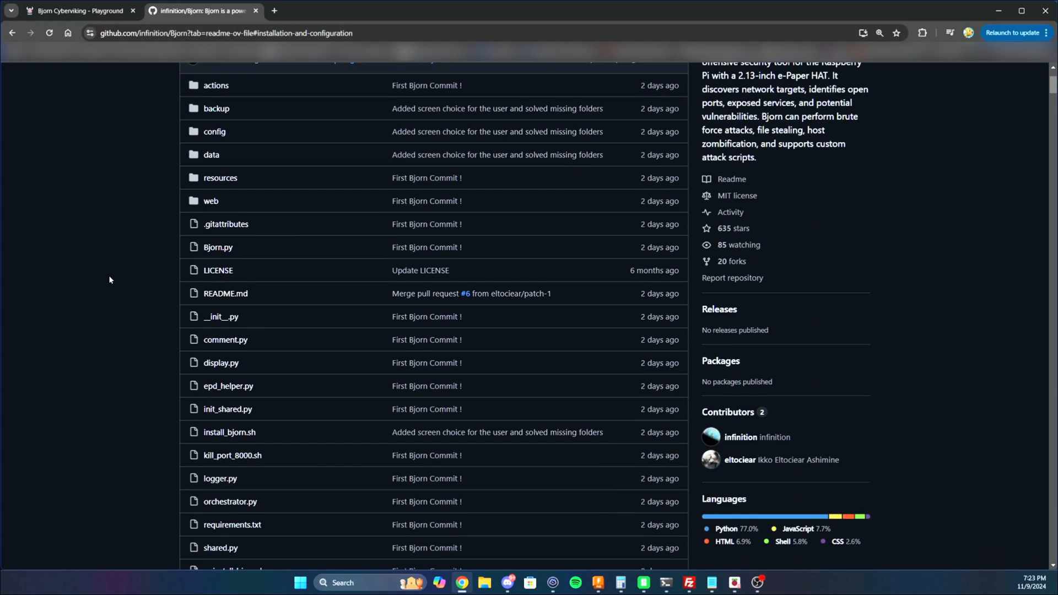
pyautogui.scroll(3)
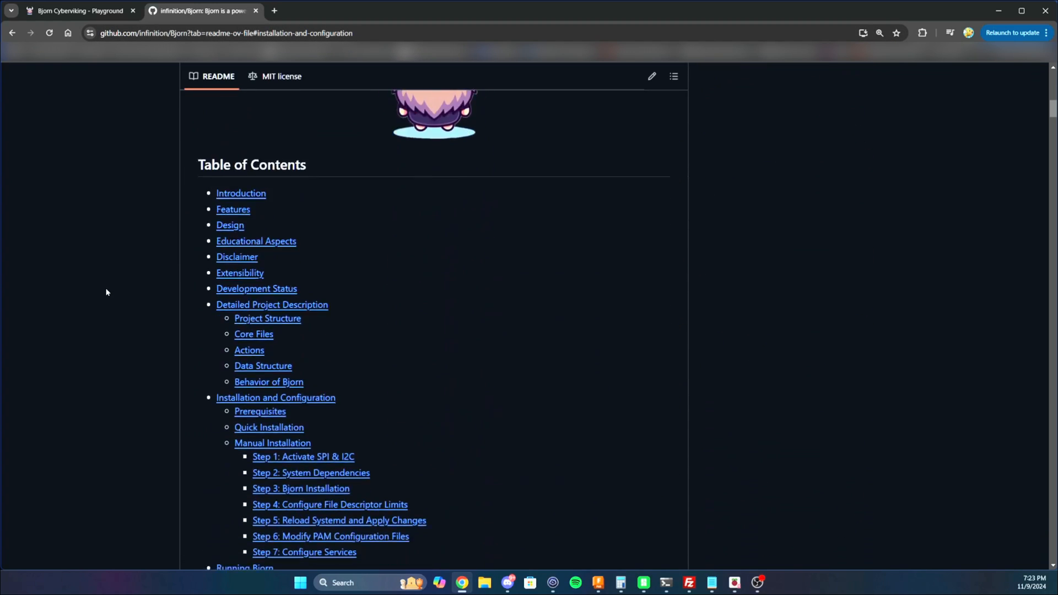
pyautogui.scroll(-3)
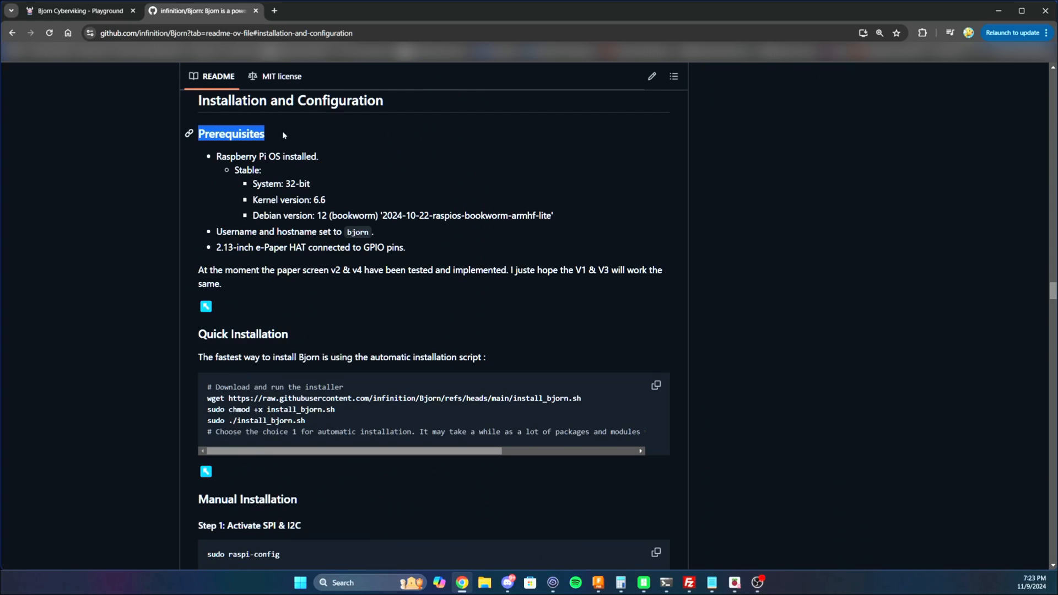
pyautogui.moveTo(258, 243)
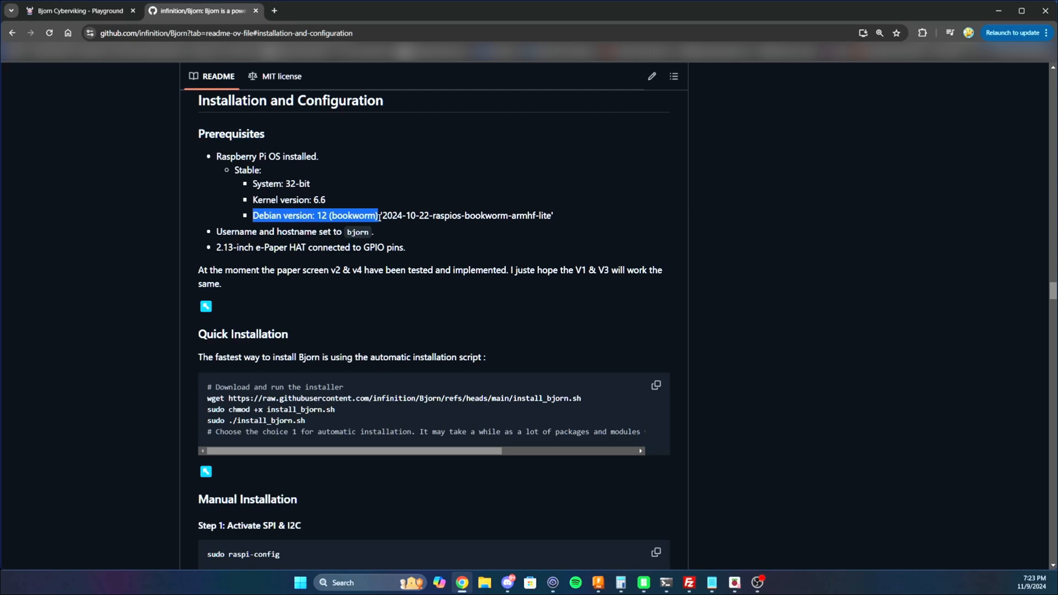
pyautogui.moveTo(296, 183)
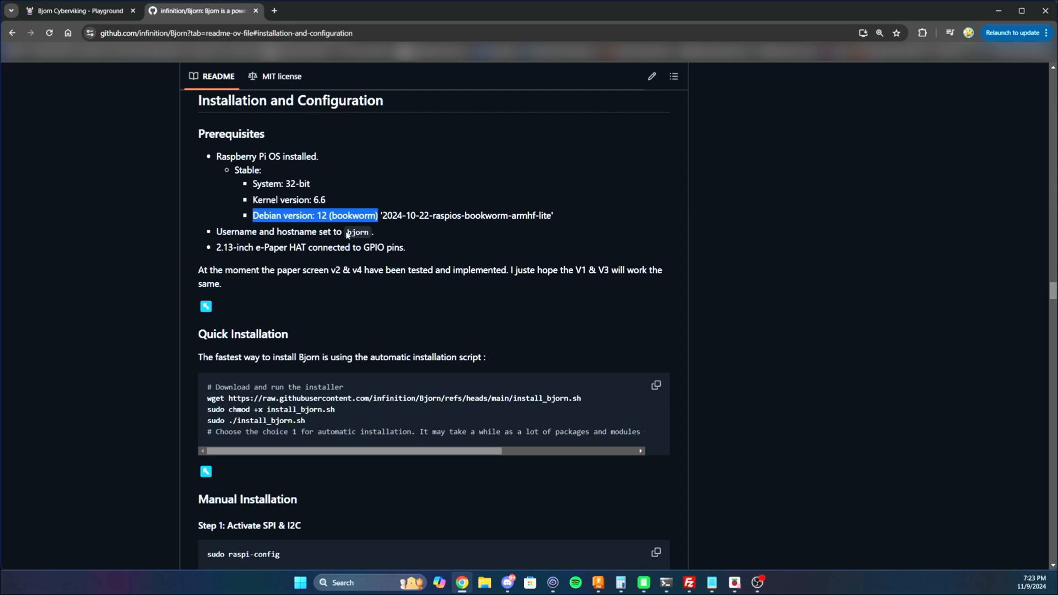
pyautogui.moveTo(274, 258)
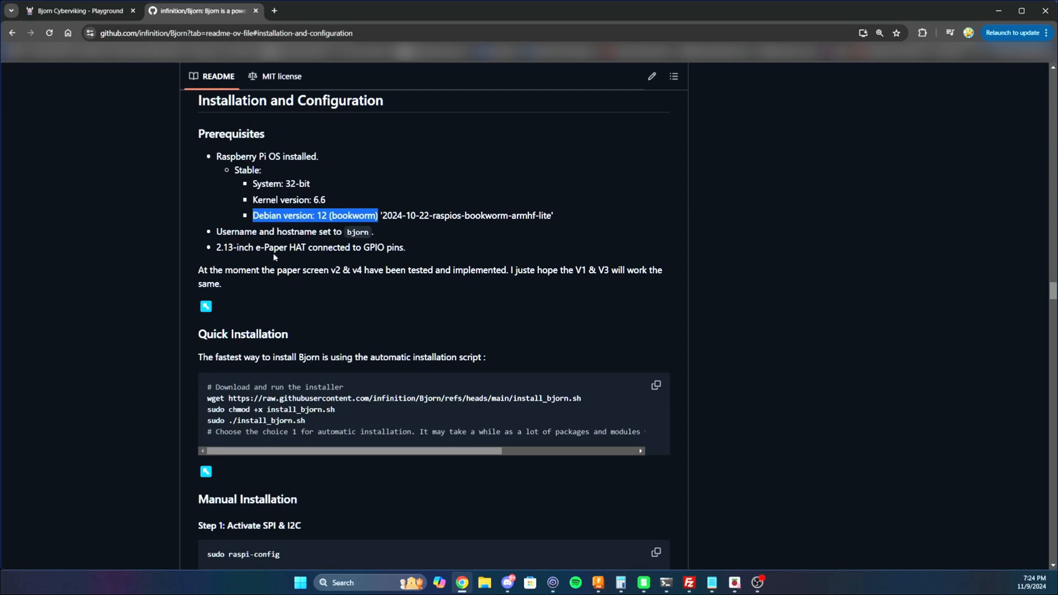
pyautogui.moveTo(607, 365)
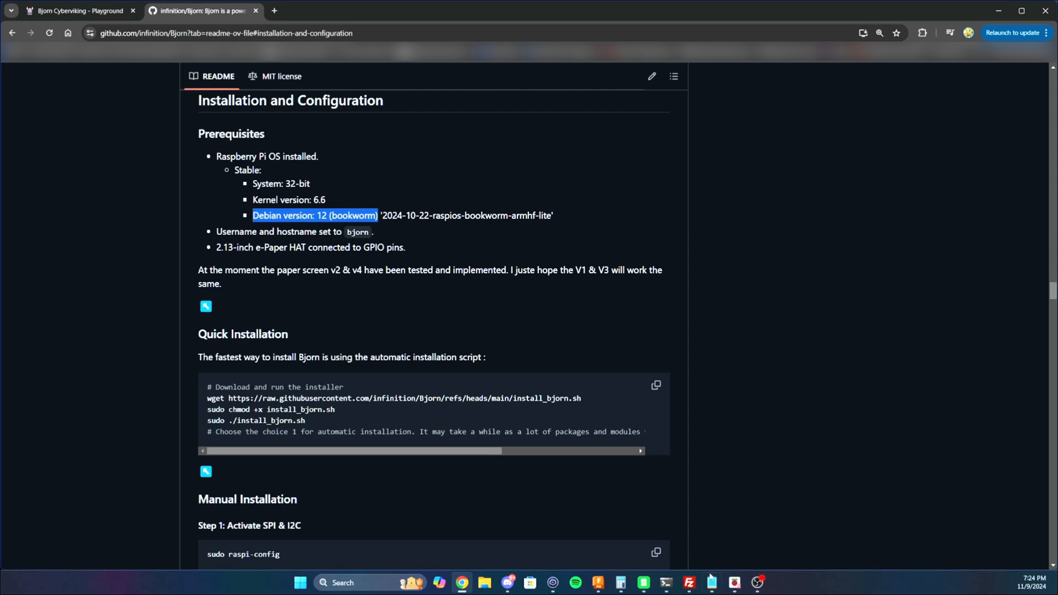
# Choose Raspberry Pi Zero 2 W, Raspberry Pi OS Lite 32-bit, and the USB storage target
pyautogui.click(734, 582)
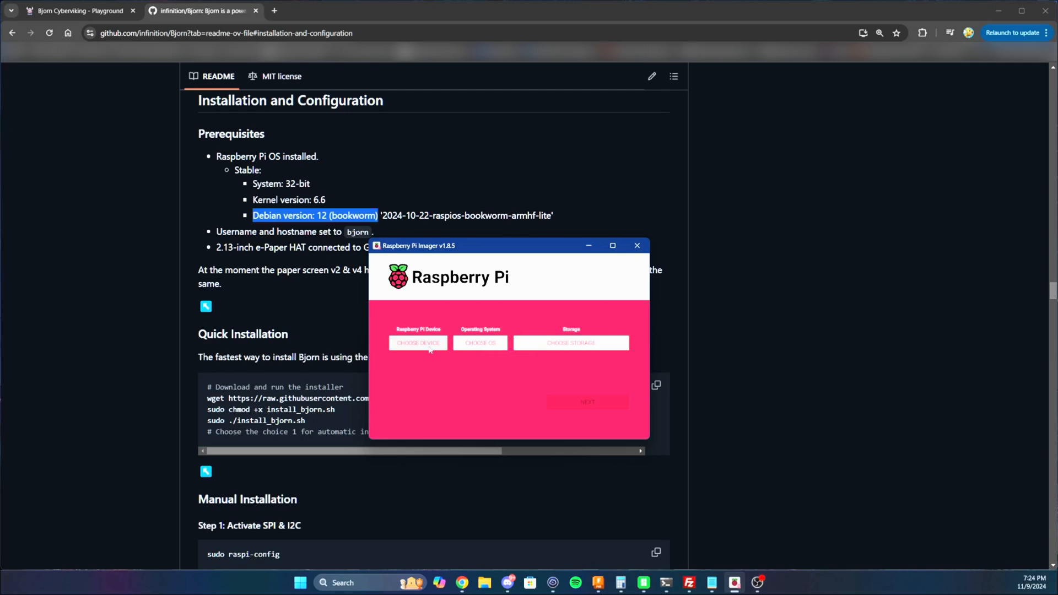
pyautogui.click(417, 343)
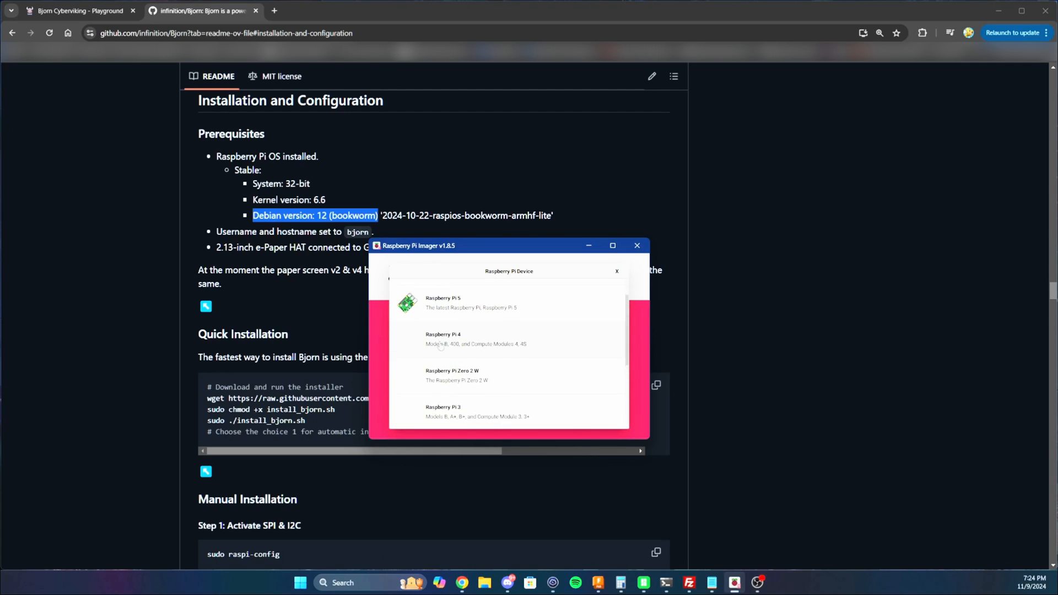
pyautogui.scroll(-3)
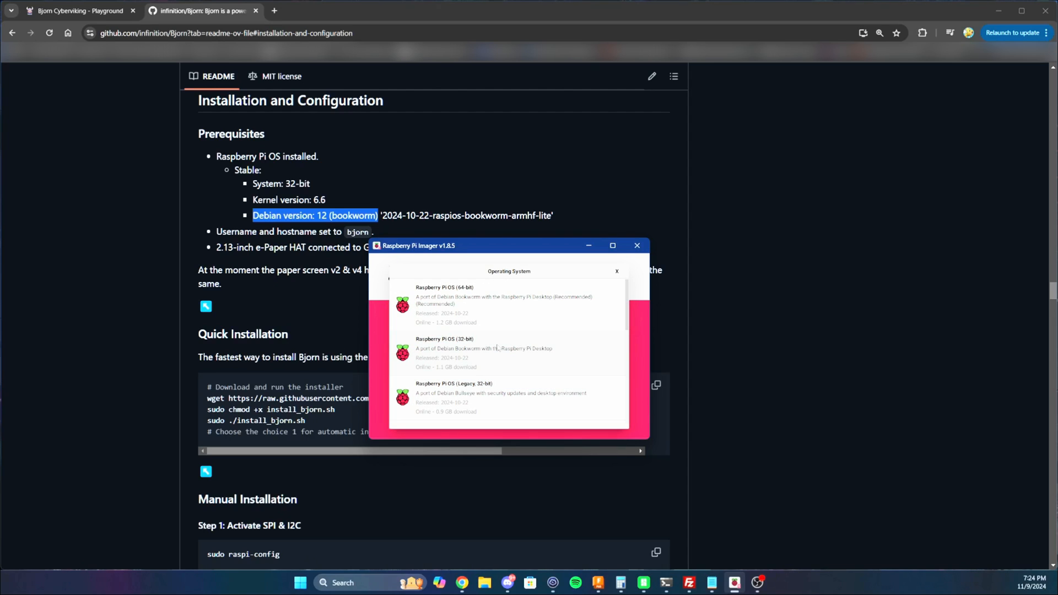
pyautogui.moveTo(427, 314)
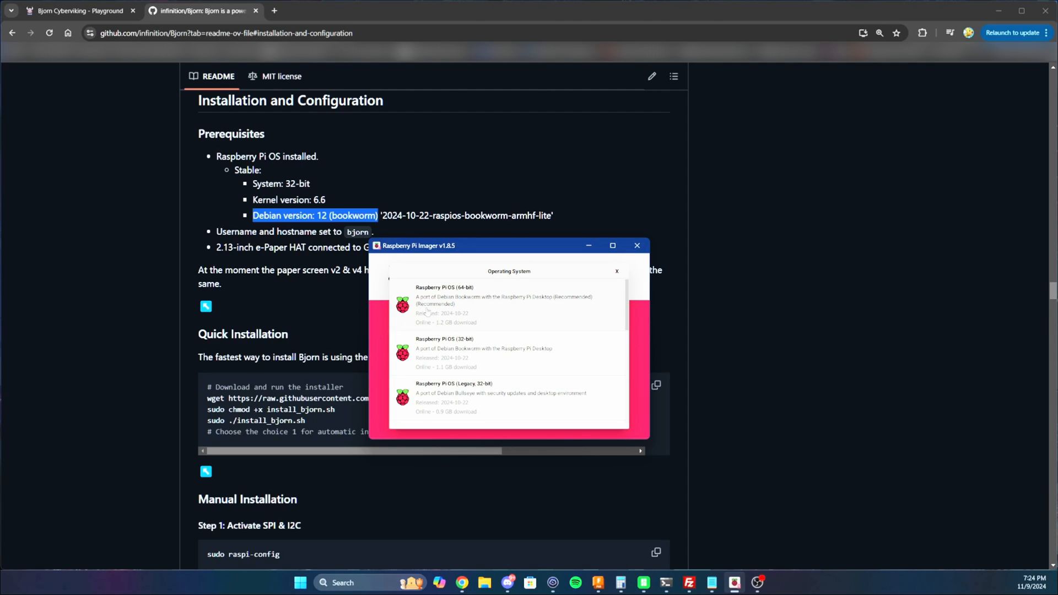
pyautogui.scroll(-3)
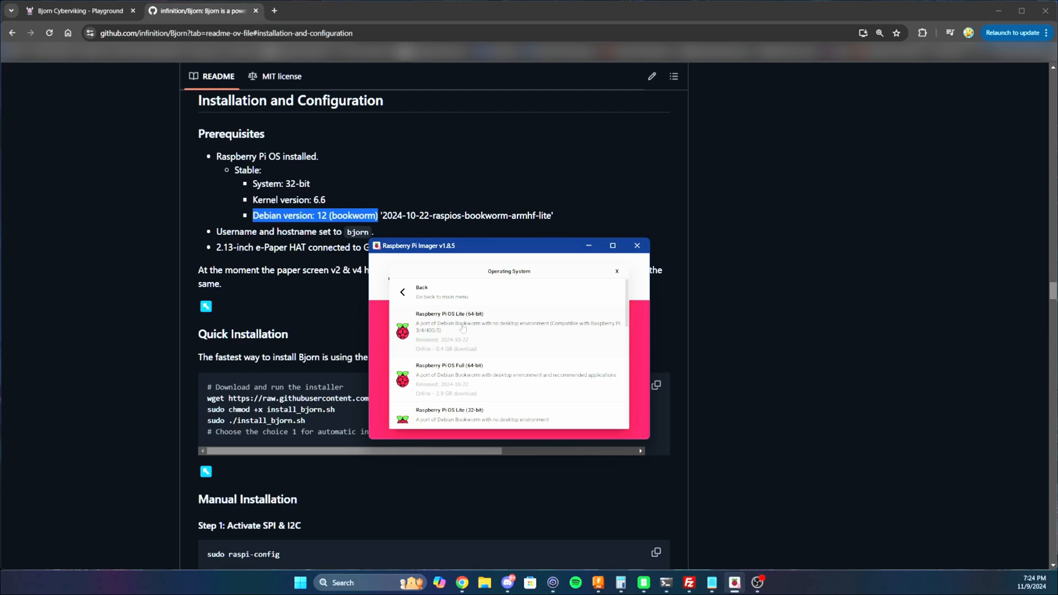
pyautogui.scroll(-3)
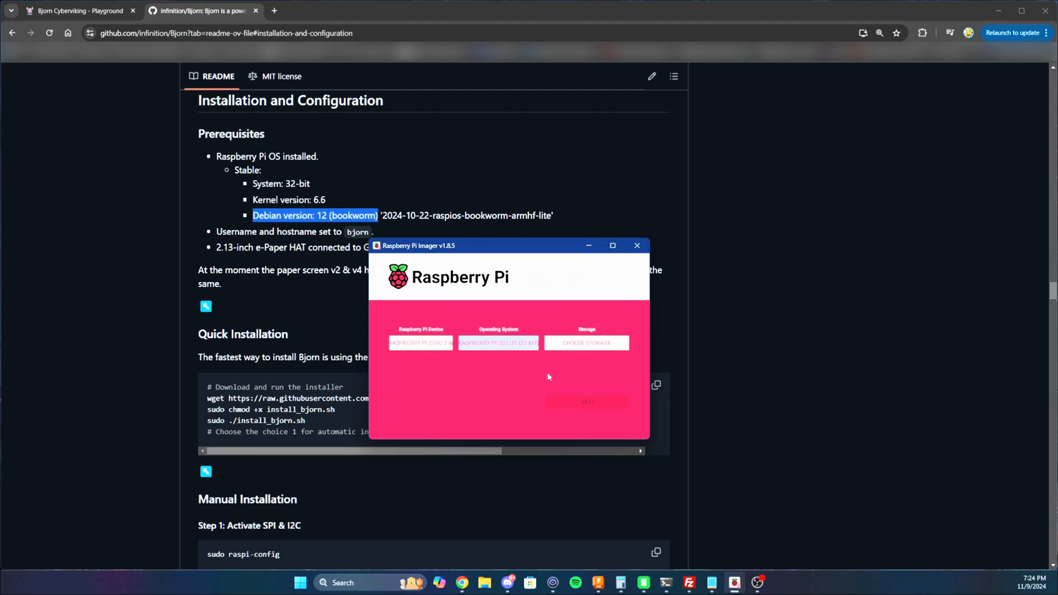
pyautogui.click(585, 341)
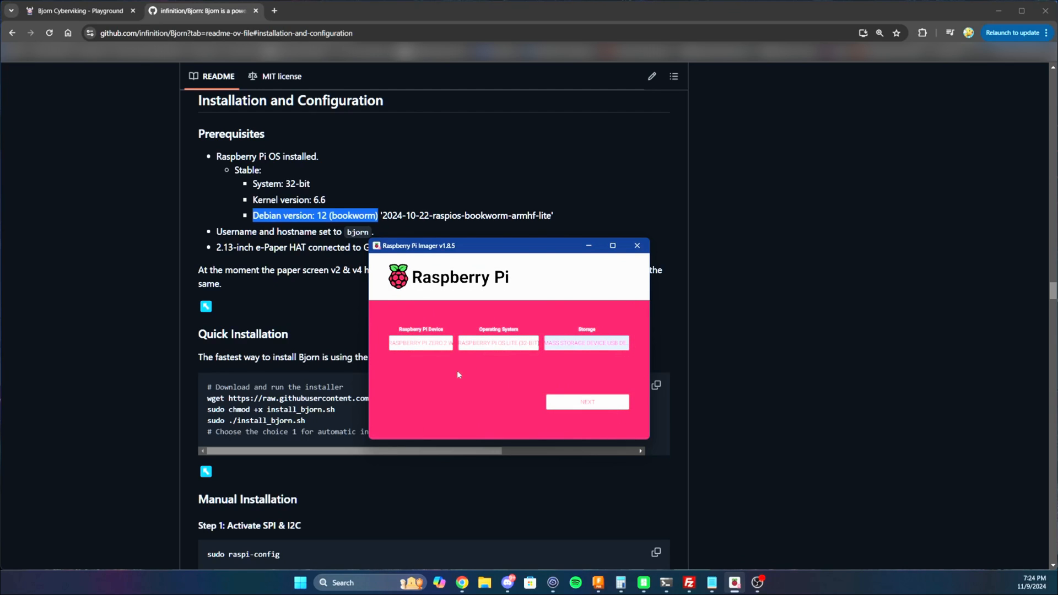
pyautogui.moveTo(593, 408)
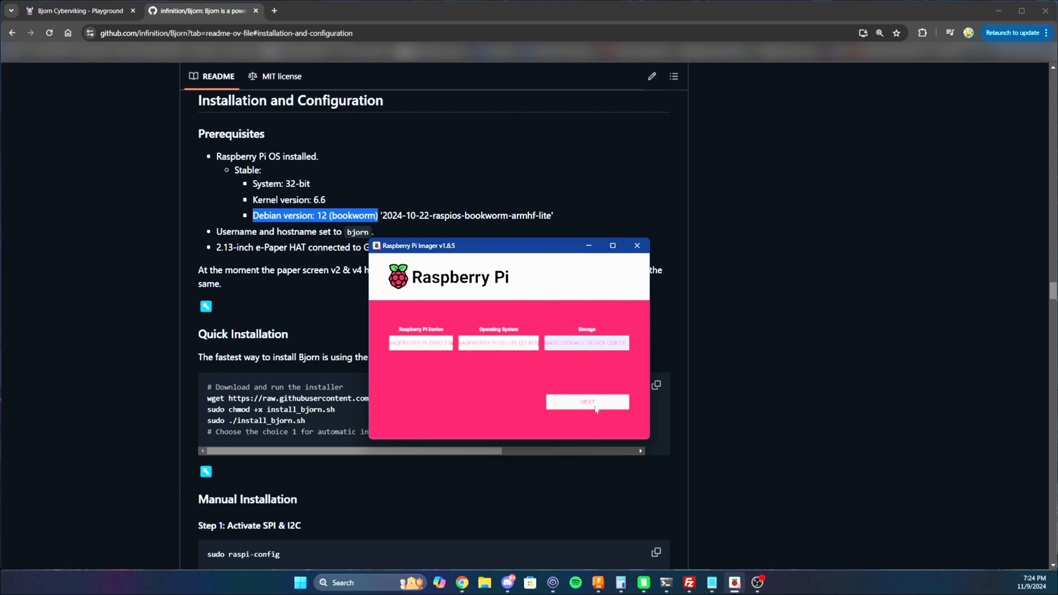
# Customise the image with hostname and user bjorn, Wi-Fi, locale and password SSH, then save
pyautogui.click(586, 401)
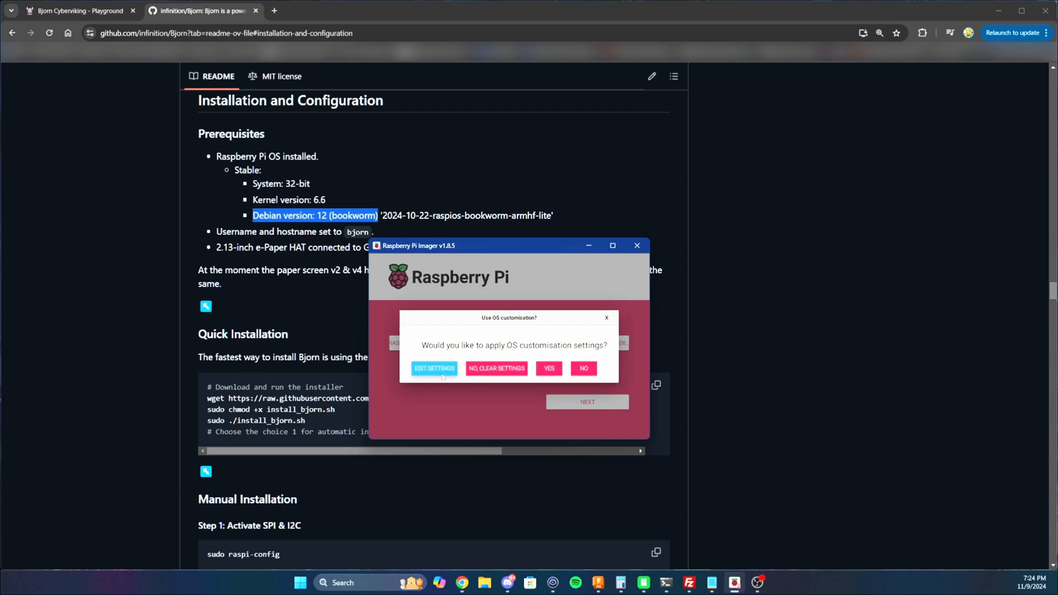
pyautogui.click(434, 368)
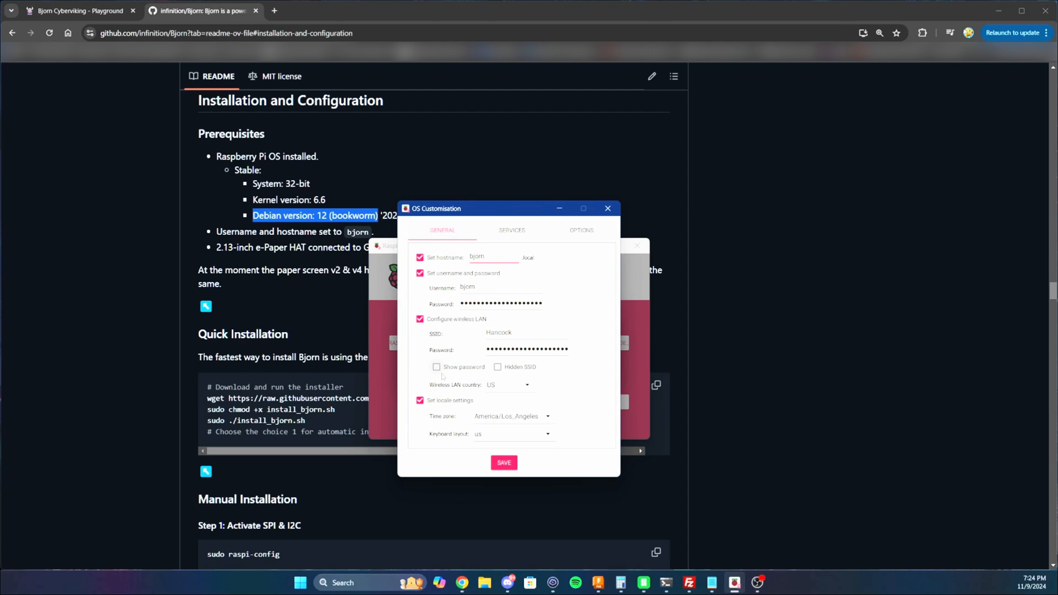
pyautogui.doubleClick(477, 257)
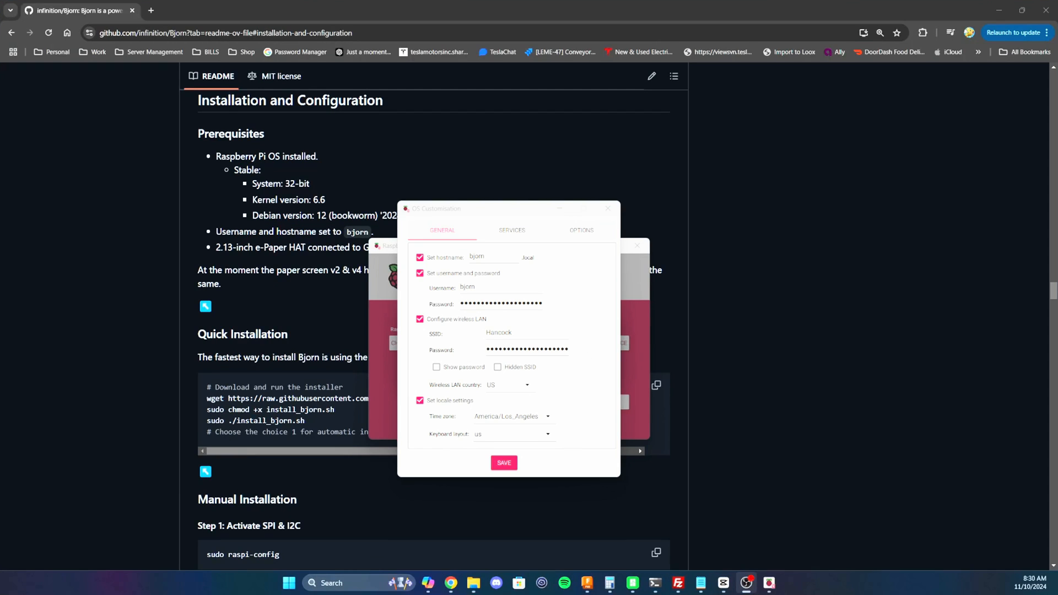
pyautogui.click(512, 230)
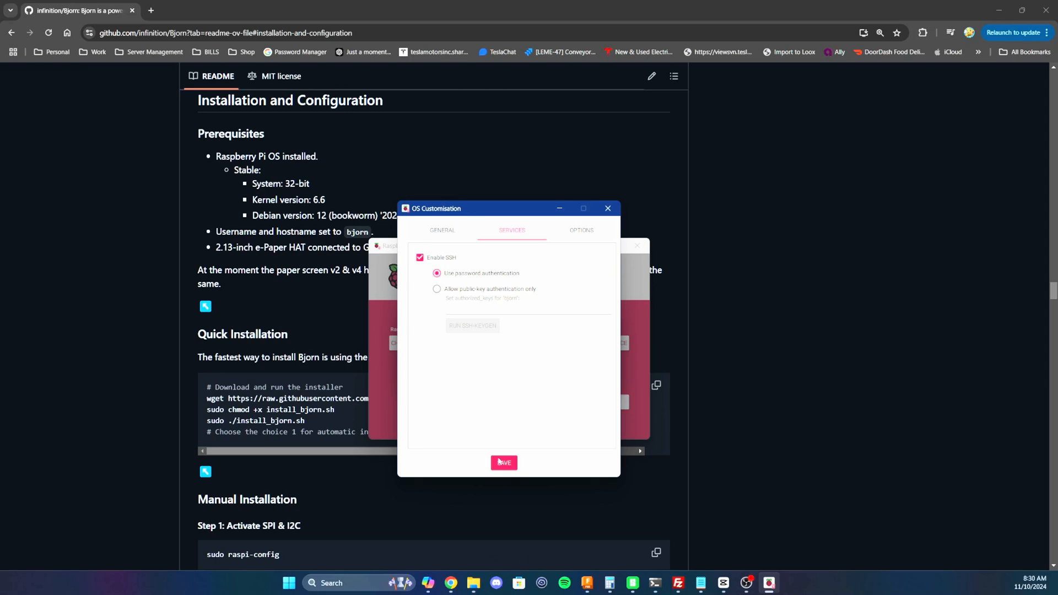
pyautogui.click(504, 461)
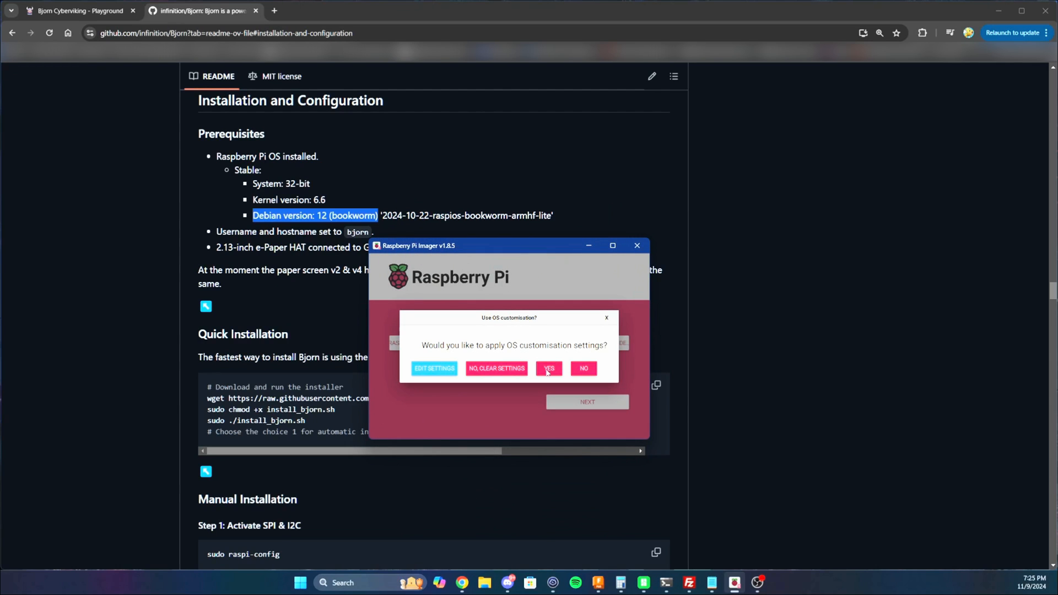
# Apply the customisation and confirm erasing the USB device to start writing
pyautogui.click(549, 368)
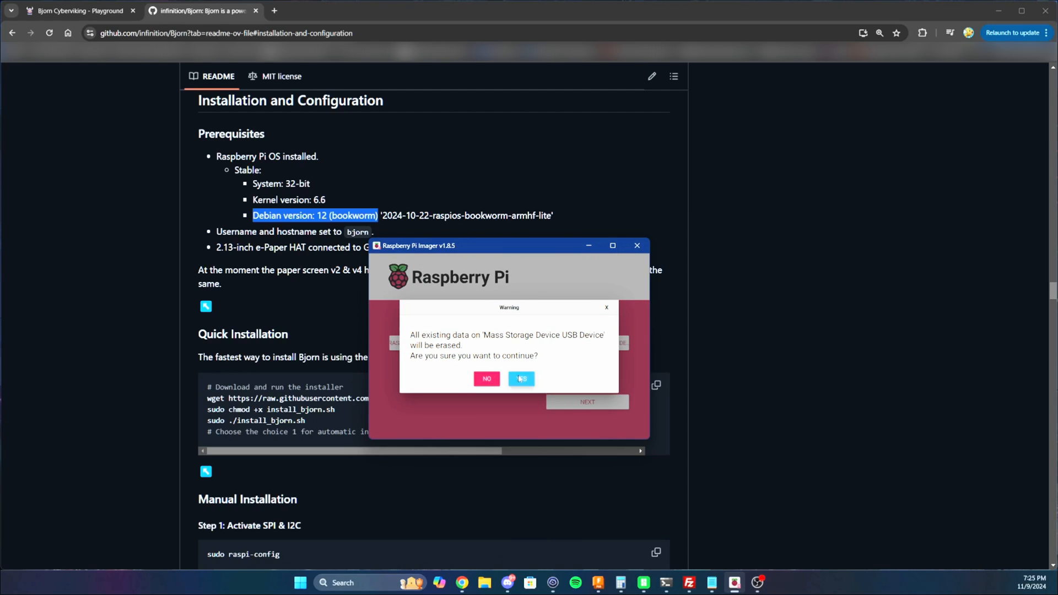
pyautogui.click(520, 378)
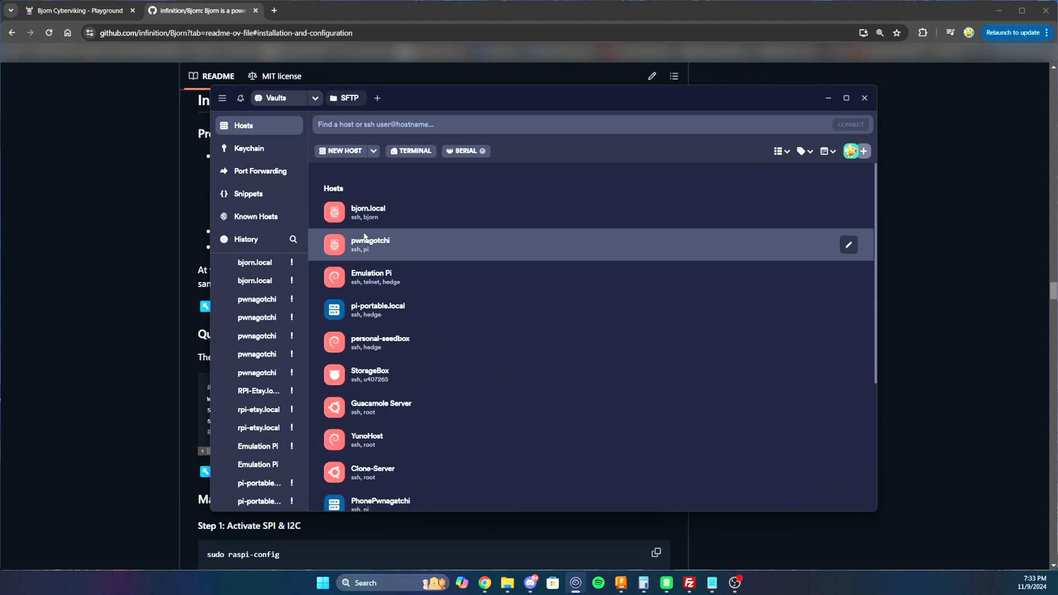
pyautogui.moveTo(352, 135)
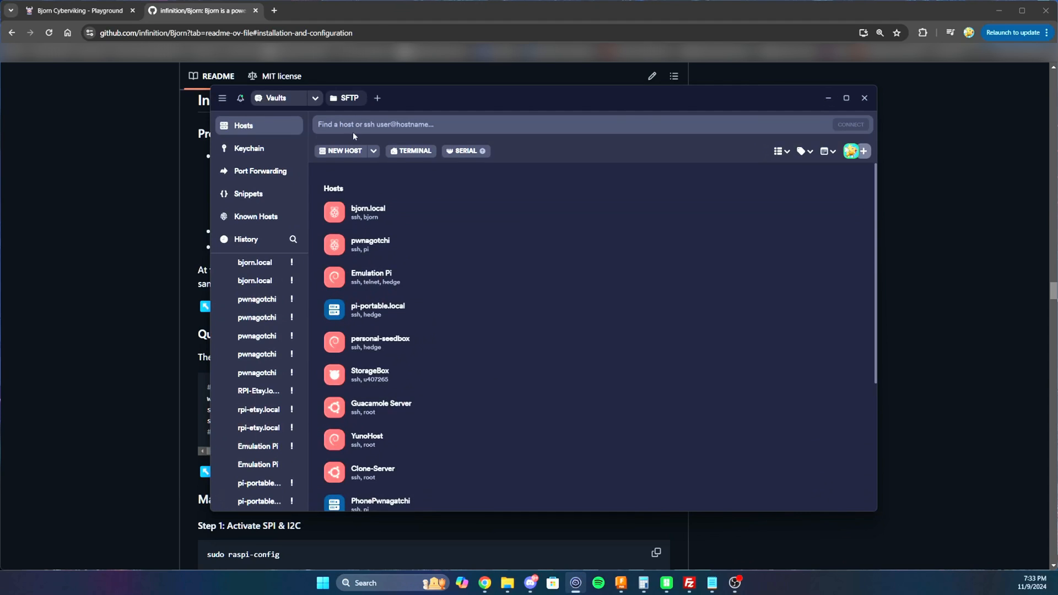
# Find the bjorn.local host and connect over SSH to reach the bjorn shell prompt
pyautogui.write('bjorn.local')
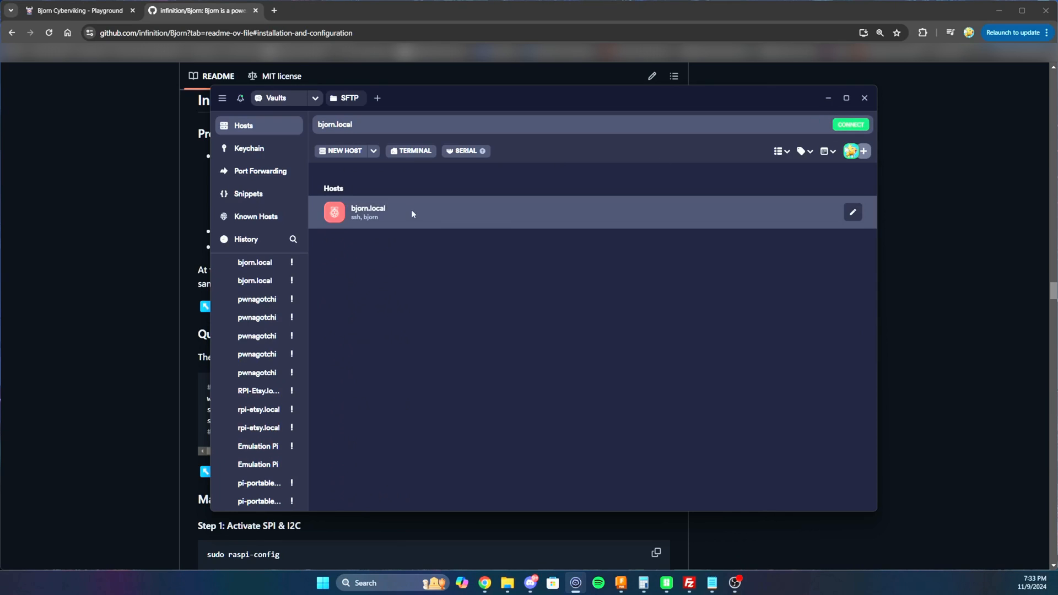
pyautogui.click(852, 212)
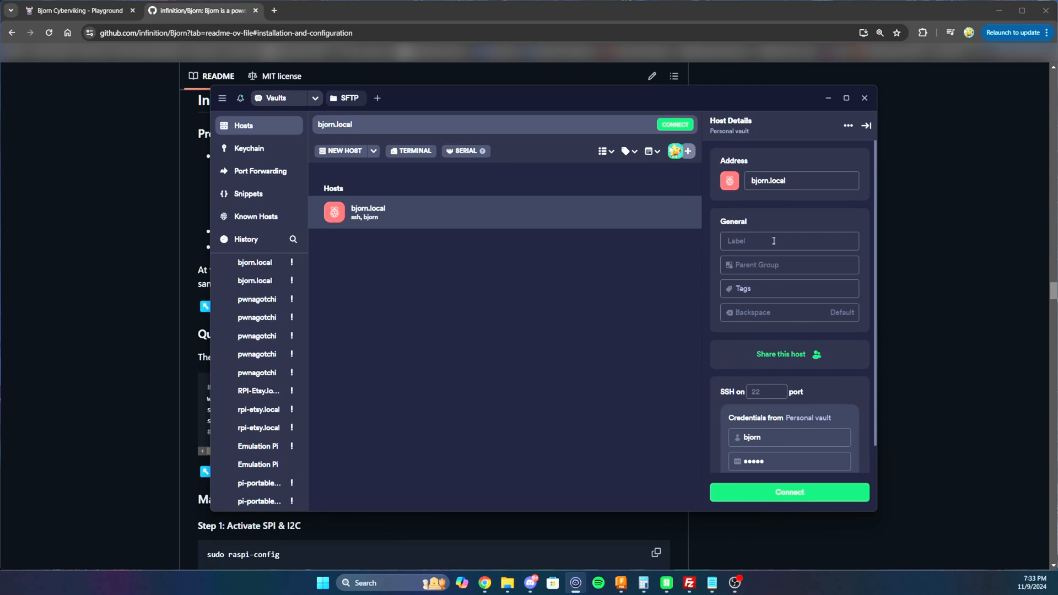
pyautogui.scroll(-3)
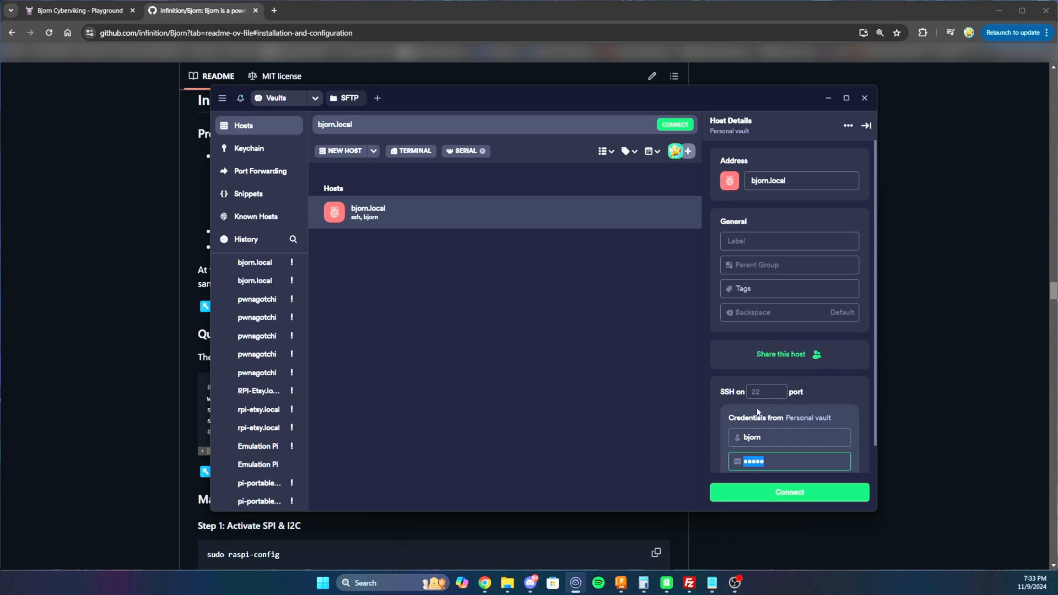
pyautogui.click(788, 492)
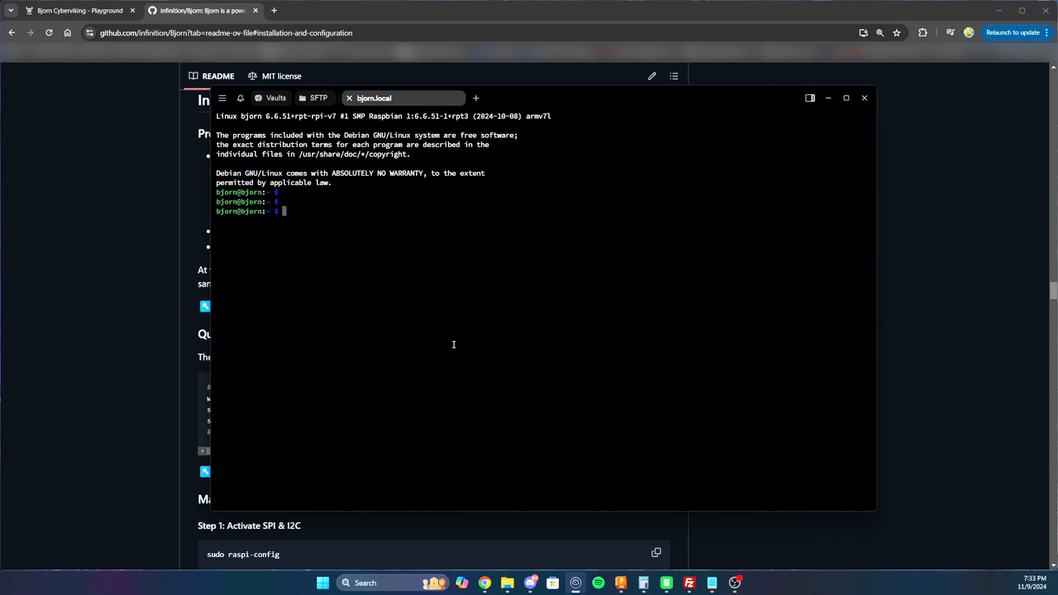
pyautogui.press('Return')
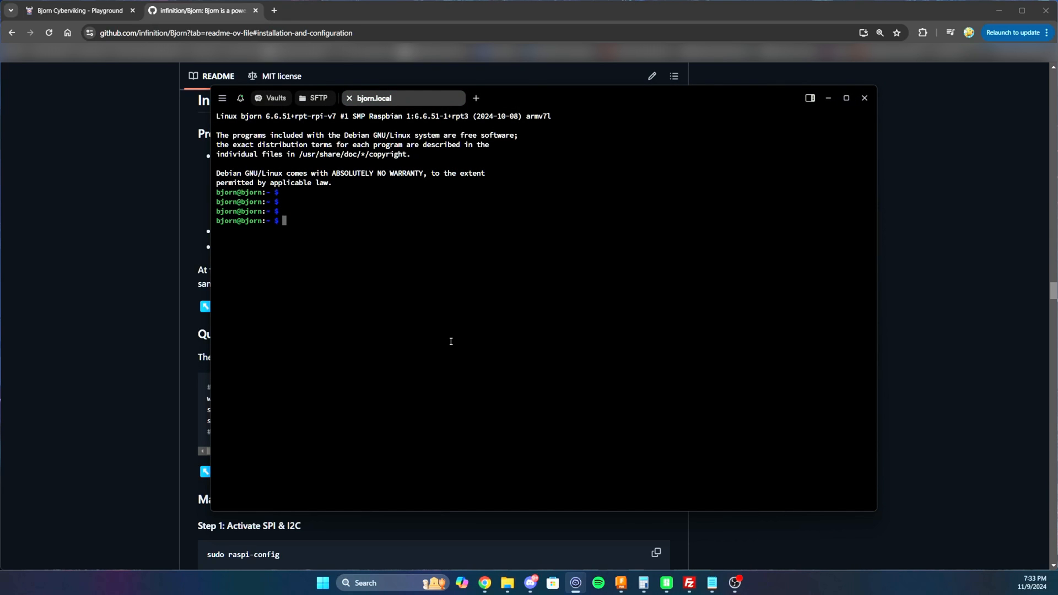
pyautogui.click(864, 98)
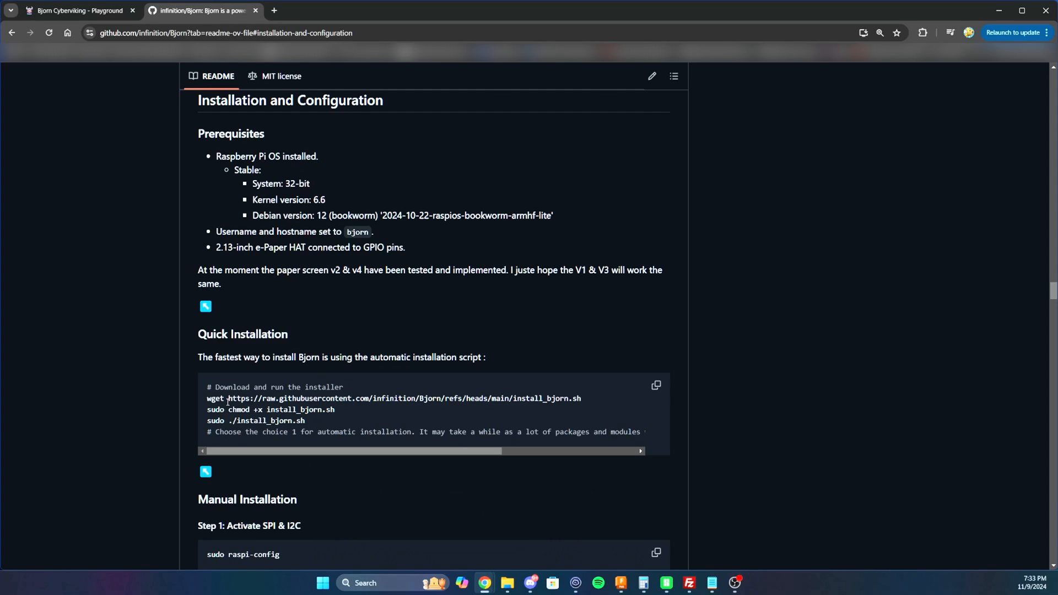
pyautogui.moveTo(296, 333)
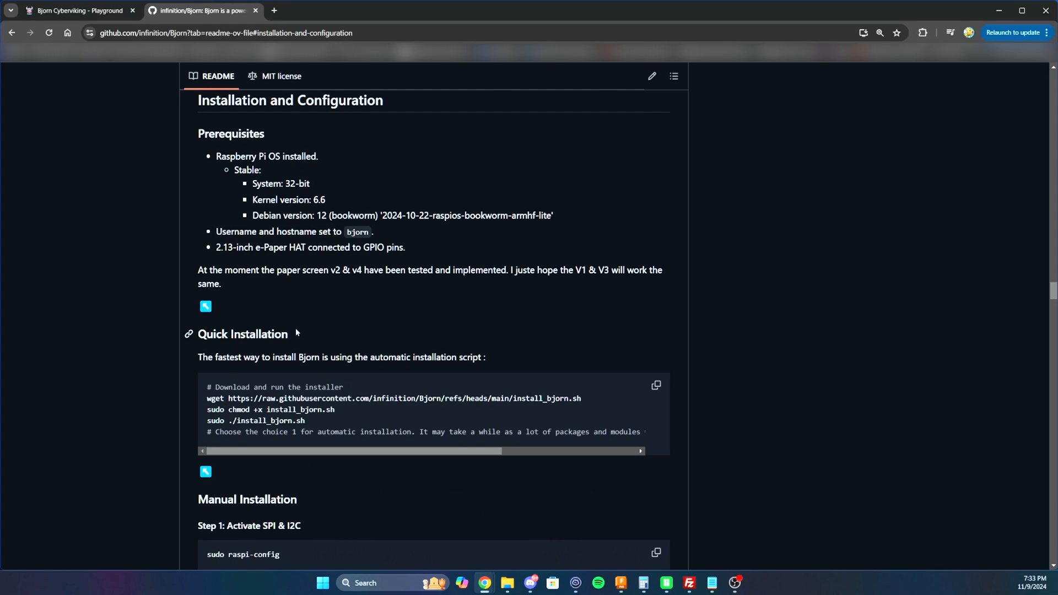
# Copy the Quick Installation commands from the Bjorn README code block
pyautogui.click(654, 385)
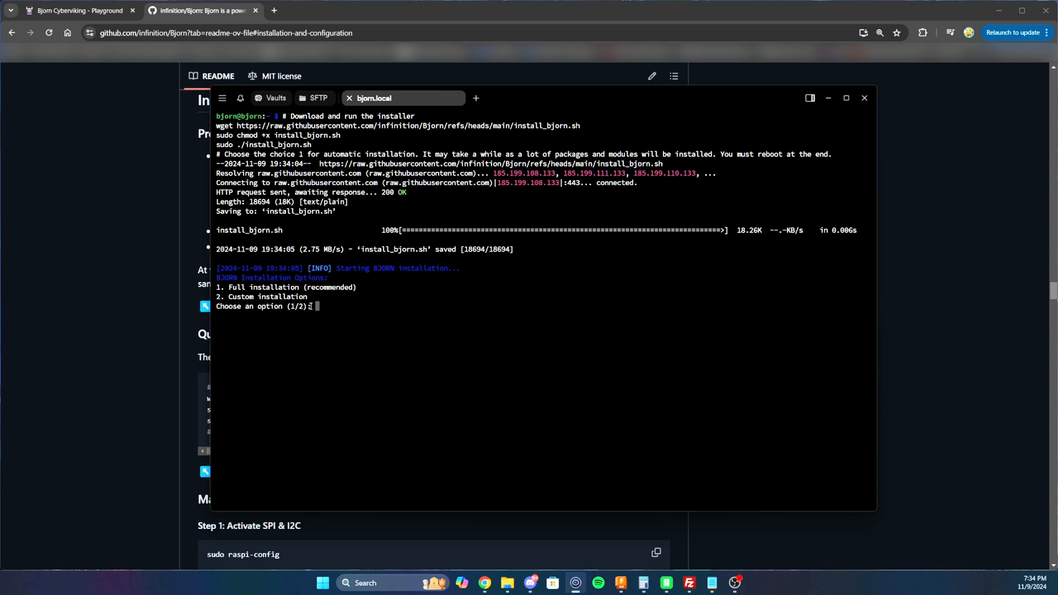
# Answer the installer: 1 for full installation, 4 for epd2in13_V4, y to continue past the low-RAM warning
pyautogui.write('1')
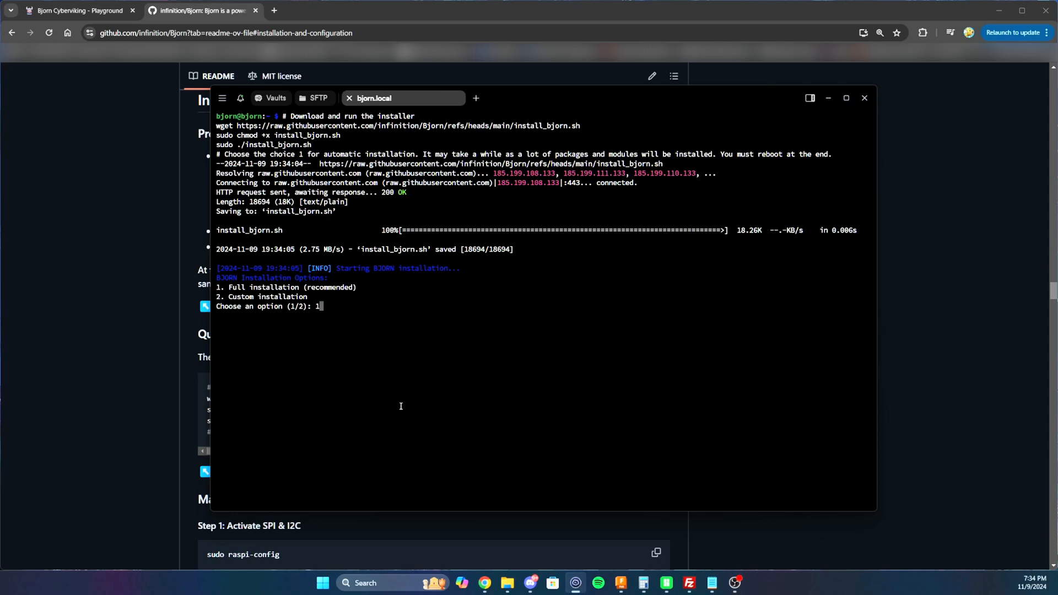
pyautogui.press('Return')
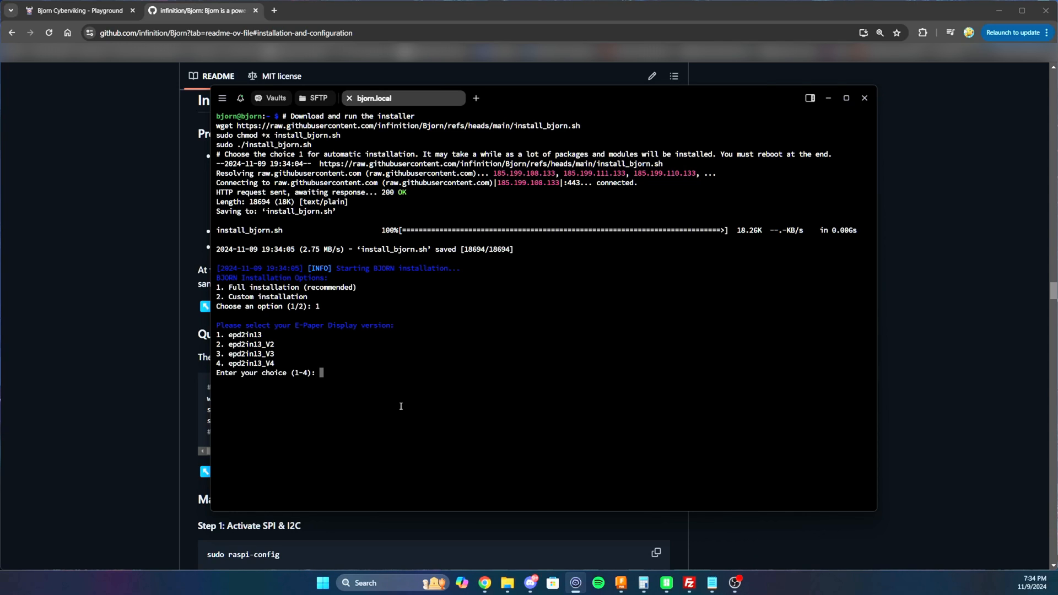
pyautogui.doubleClick(244, 363)
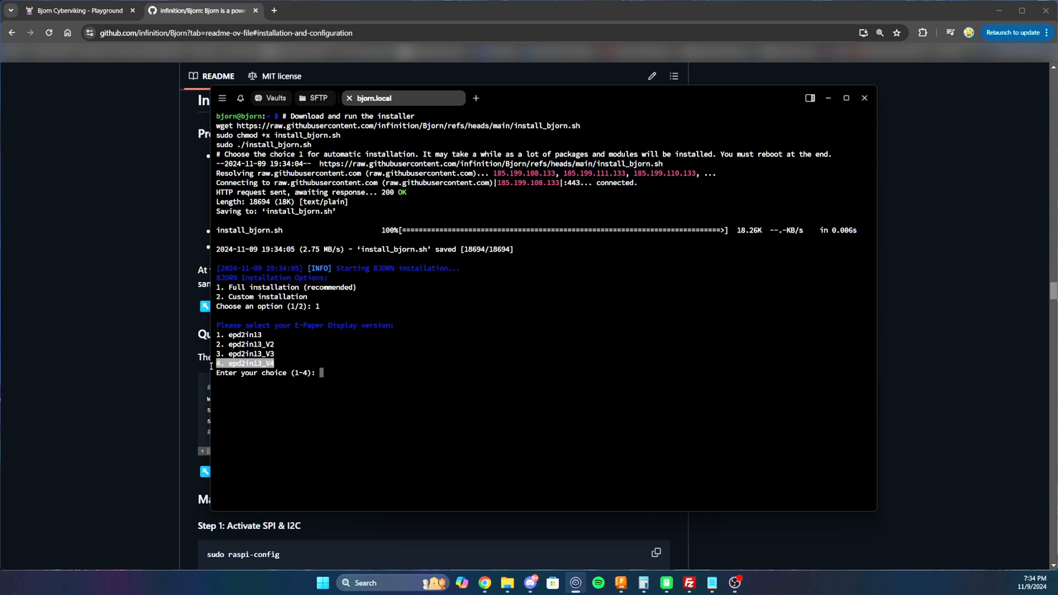
pyautogui.moveTo(381, 398)
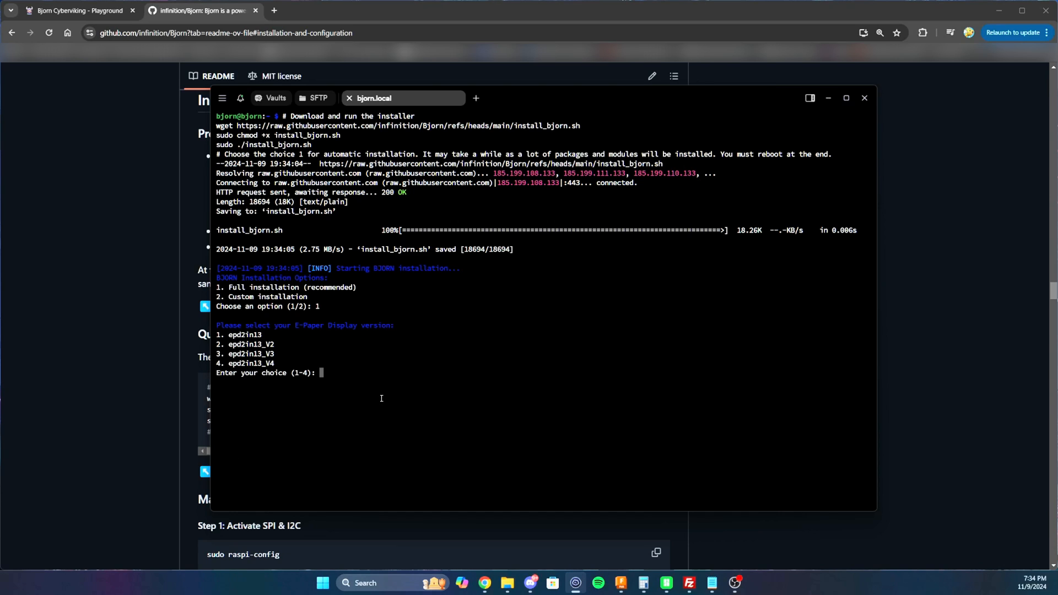
pyautogui.write('4')
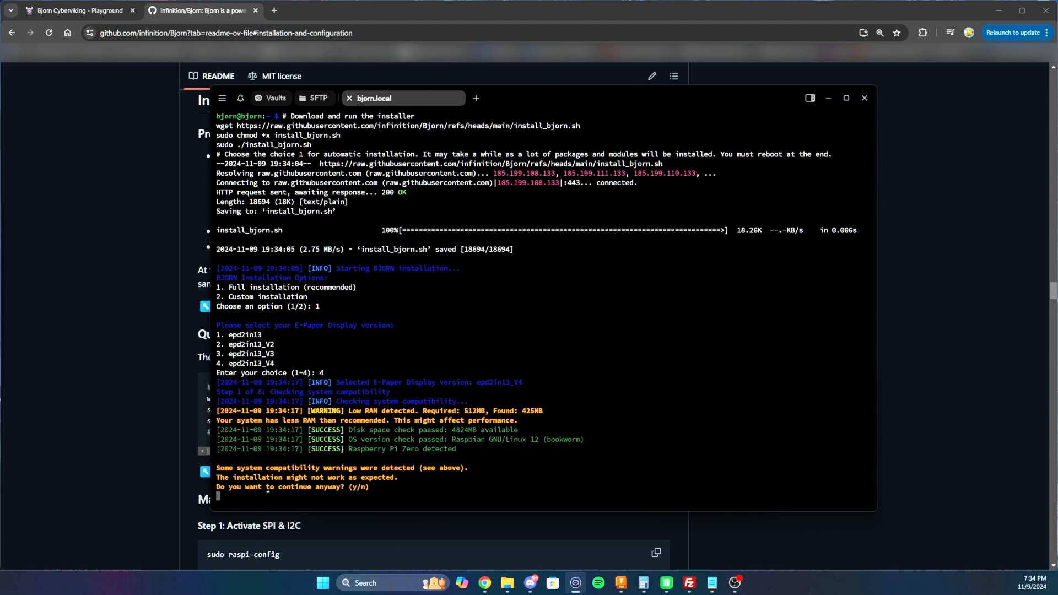
pyautogui.moveTo(535, 405)
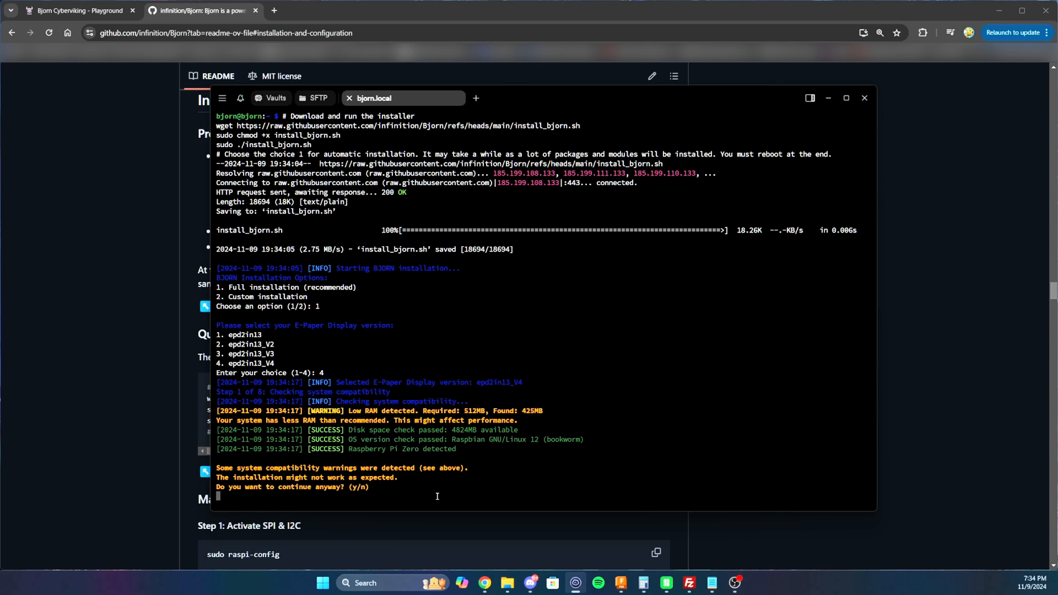
pyautogui.write('y')
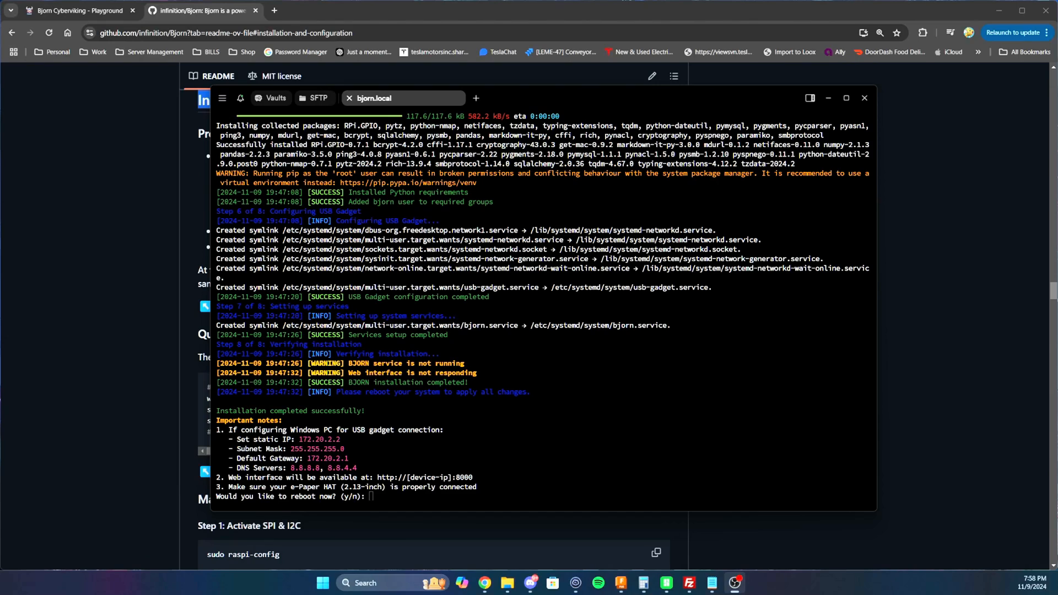
pyautogui.moveTo(565, 491)
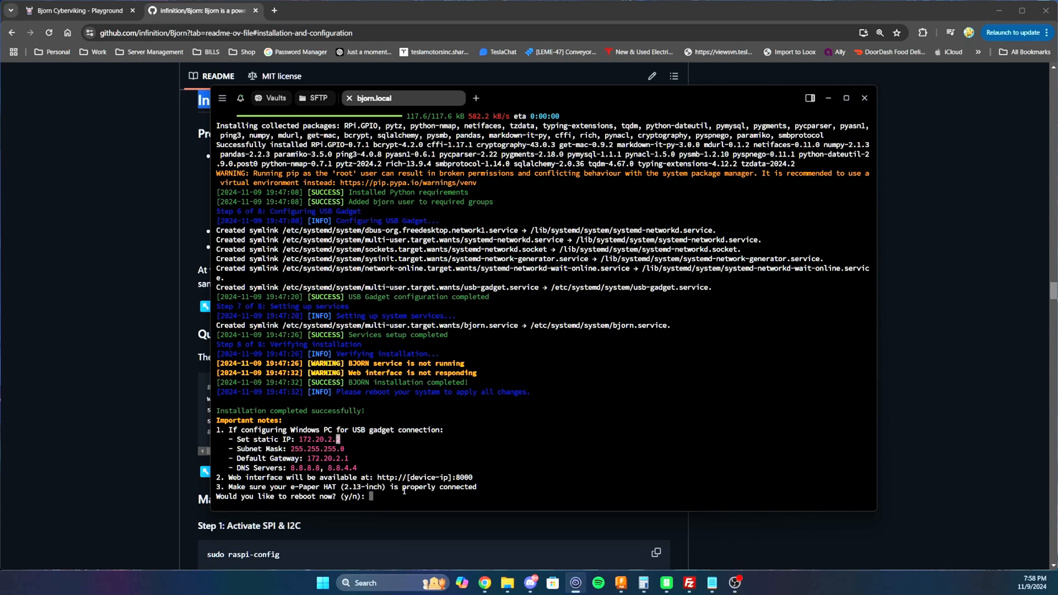
pyautogui.moveTo(412, 509)
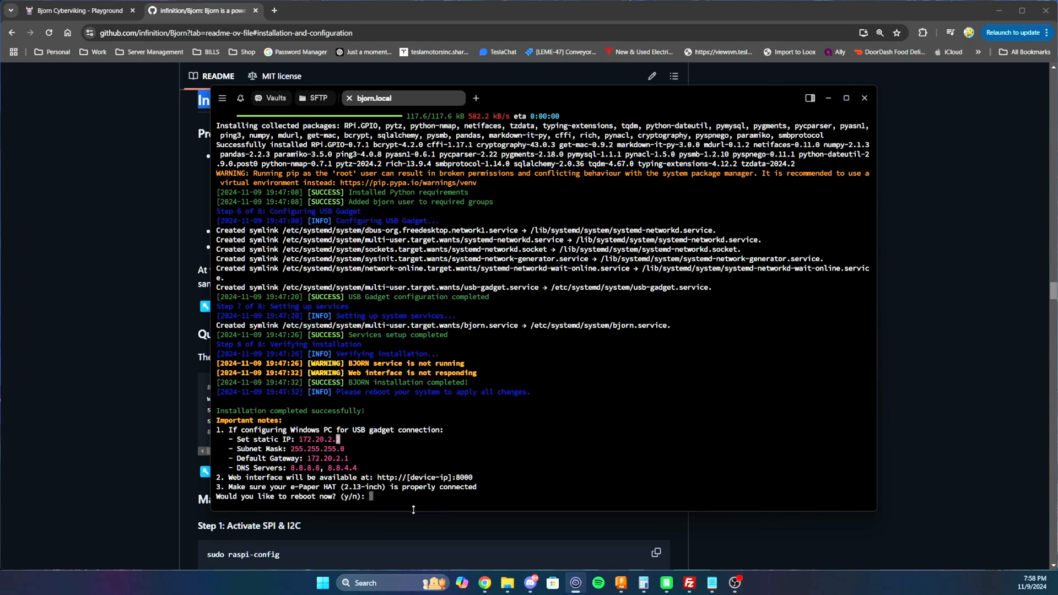
pyautogui.moveTo(415, 527)
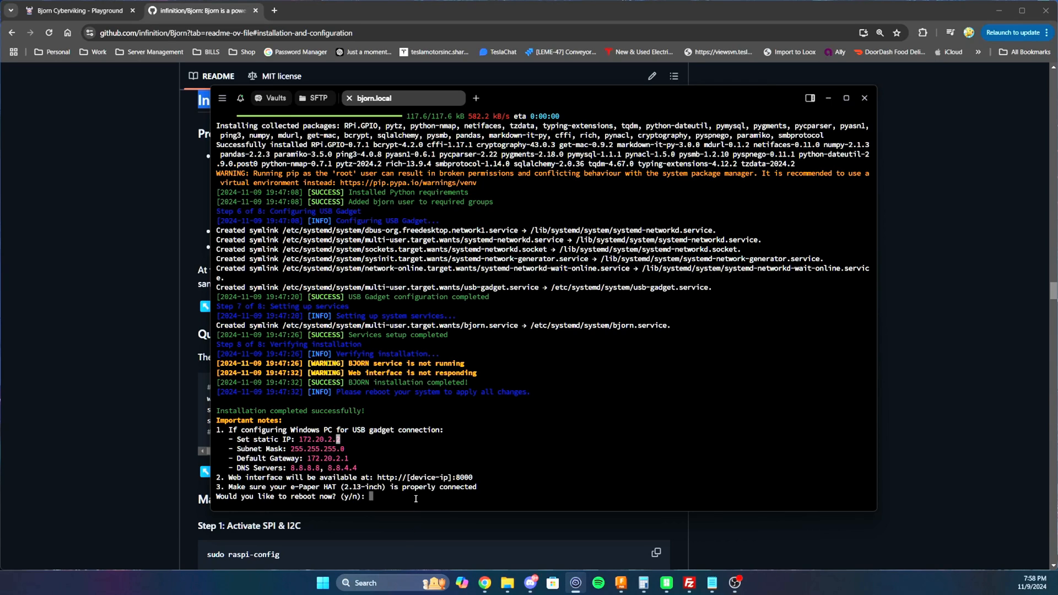
# Answer y to reboot the Pi and load Bjorn's web UI at bjorn.local:8000
pyautogui.write('y')
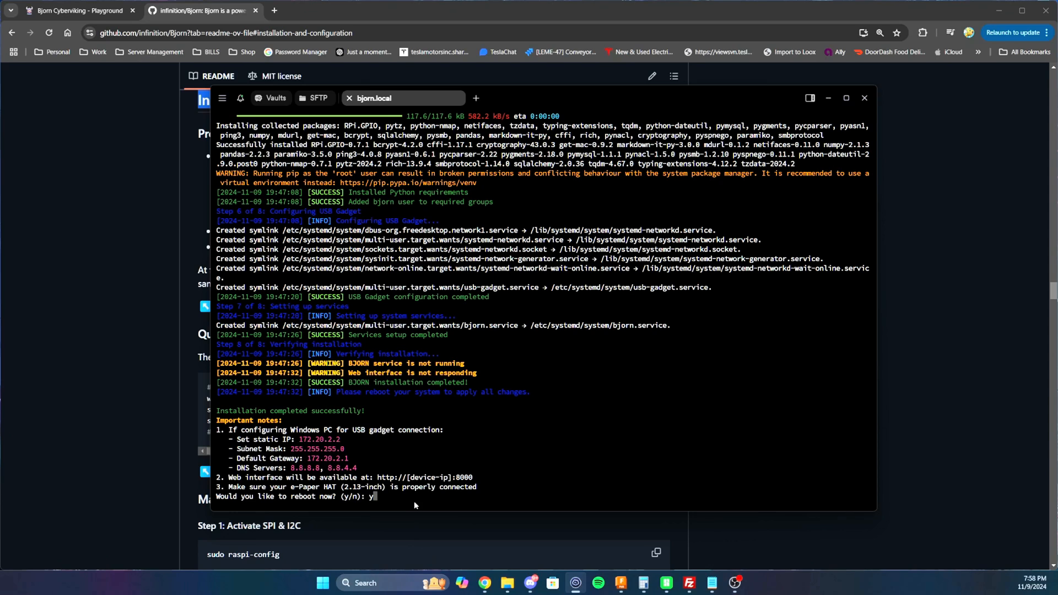
pyautogui.press('Return')
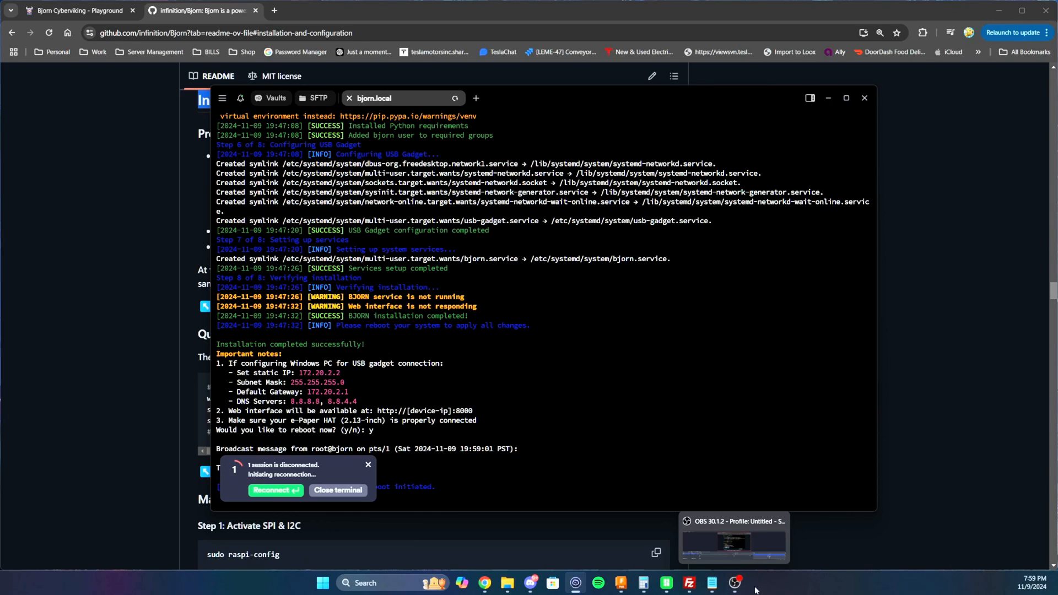
pyautogui.click(275, 490)
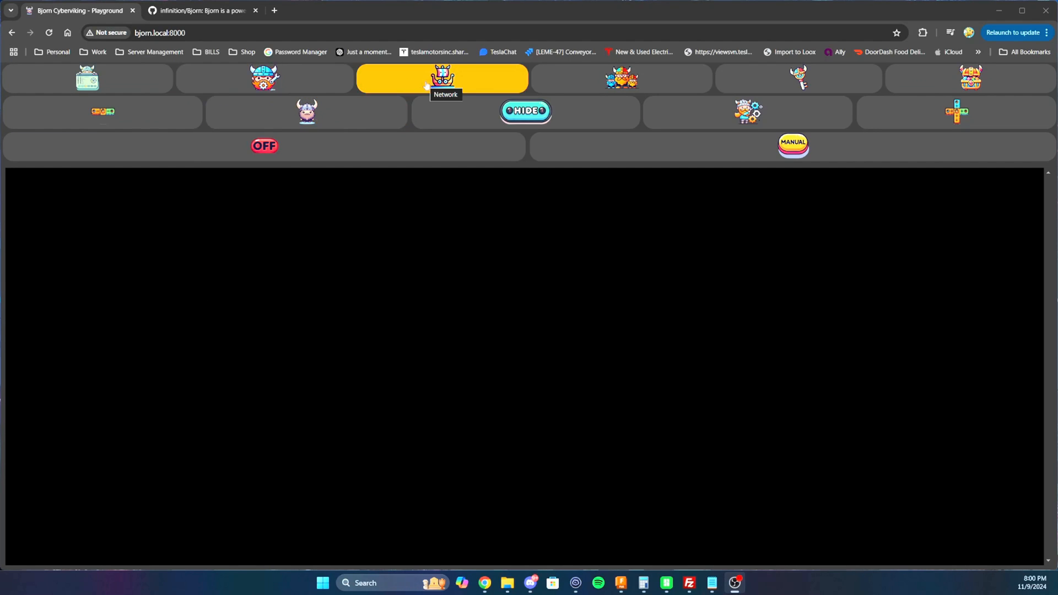
# Open the system actions menu with reboot, backup, restore and orchestrator options
pyautogui.click(747, 112)
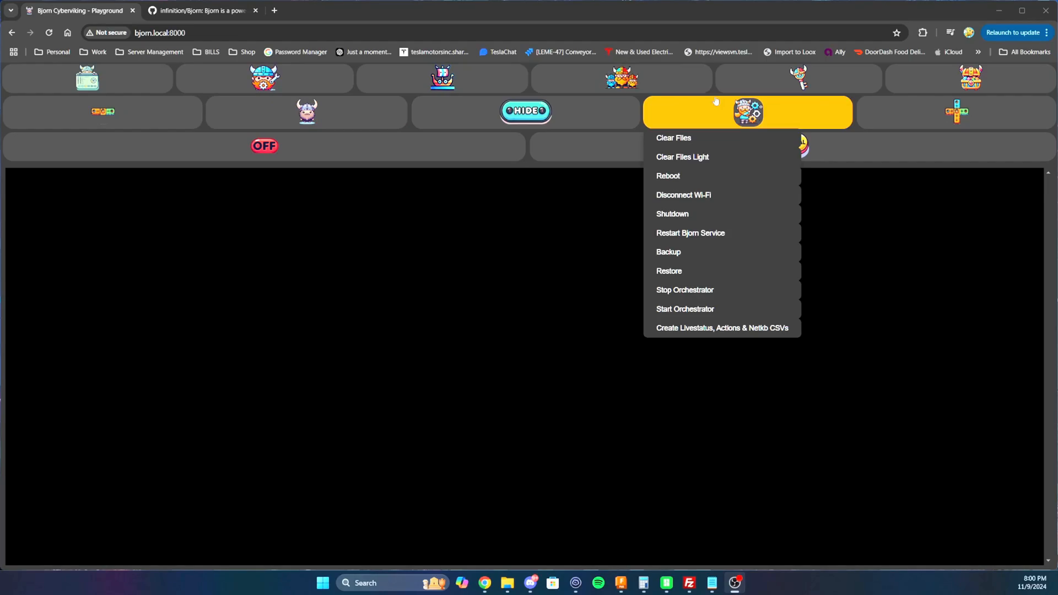